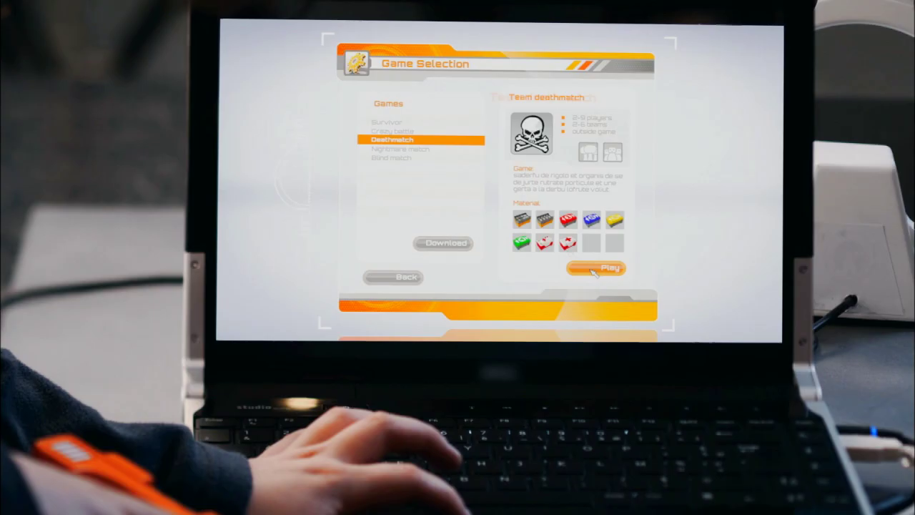
Start the Team Deathmatch from Game Selection, bringing up the live scoreboard with Yellow Pumas and Blue Sharks
{"action": "left_click", "coordinate": [598, 269]}
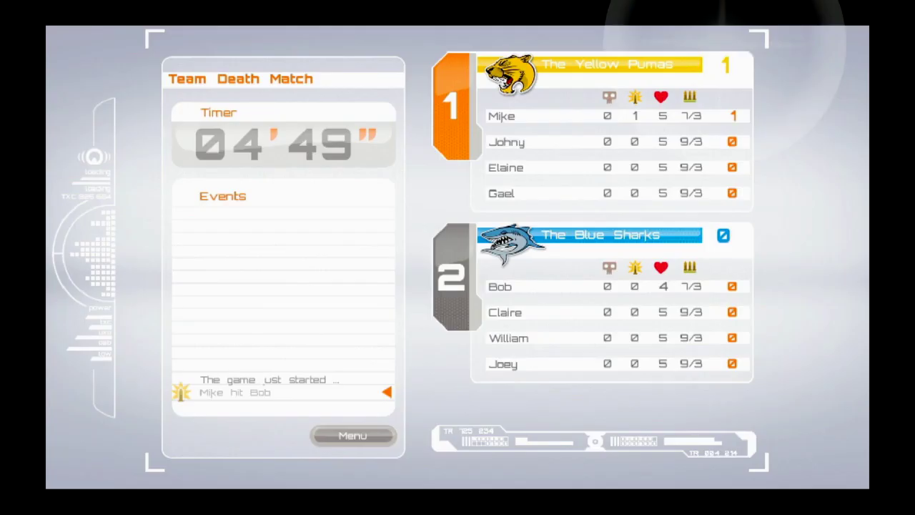